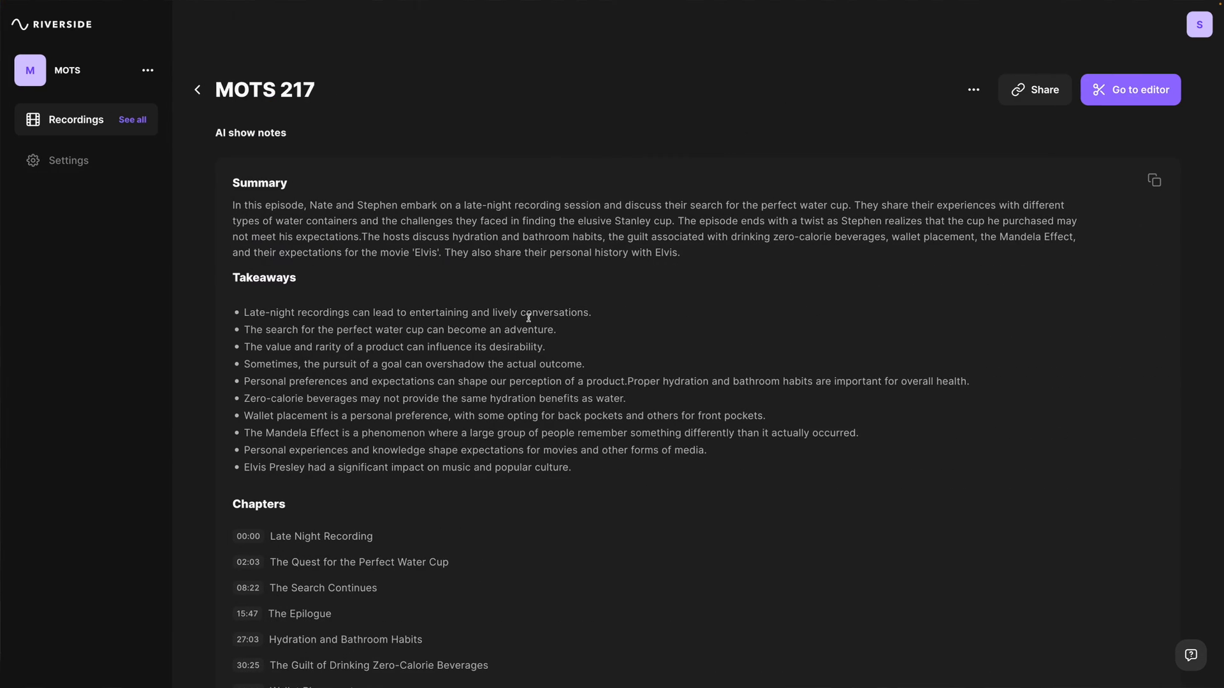
# Scroll through the HKI 179 show notes to reach the takeaways and full chapter list
pyautogui.scroll(-3)
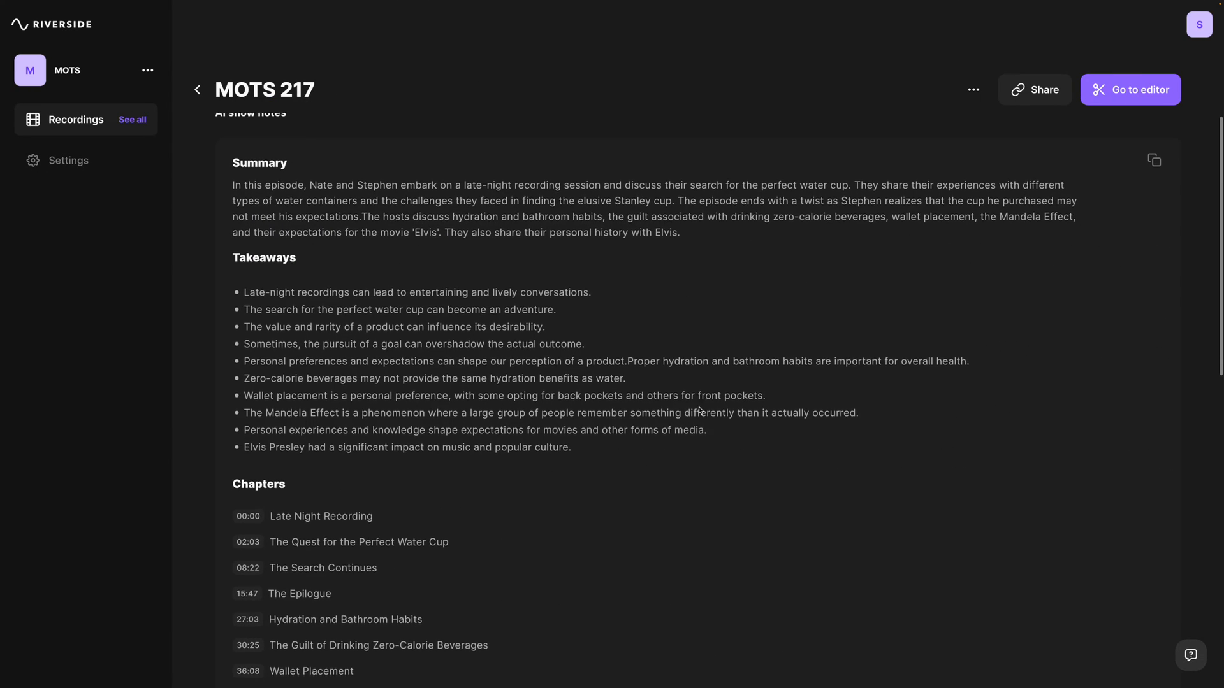
pyautogui.scroll(-3)
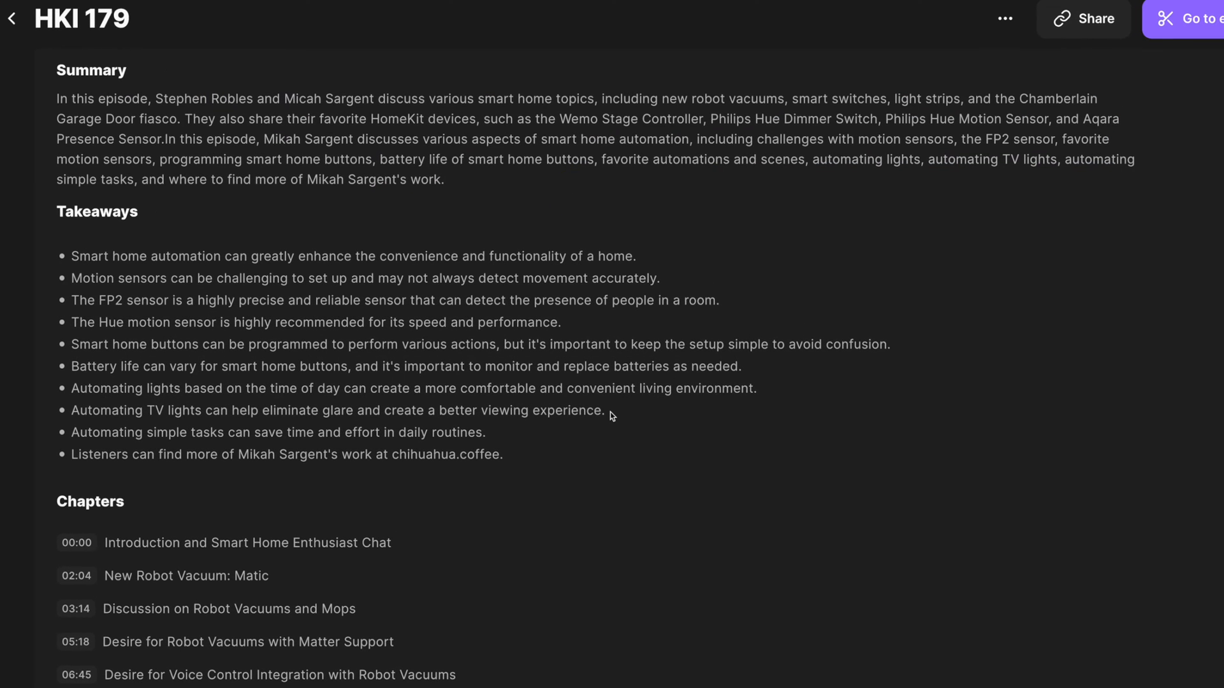
pyautogui.scroll(-3)
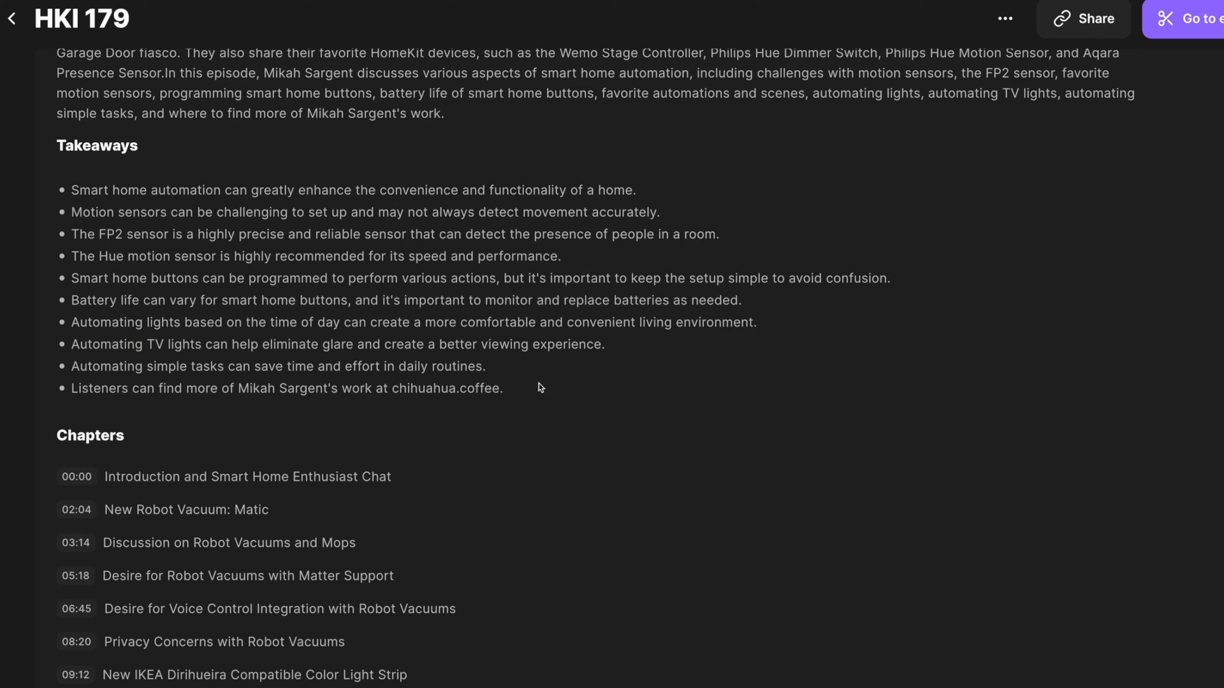
pyautogui.scroll(-3)
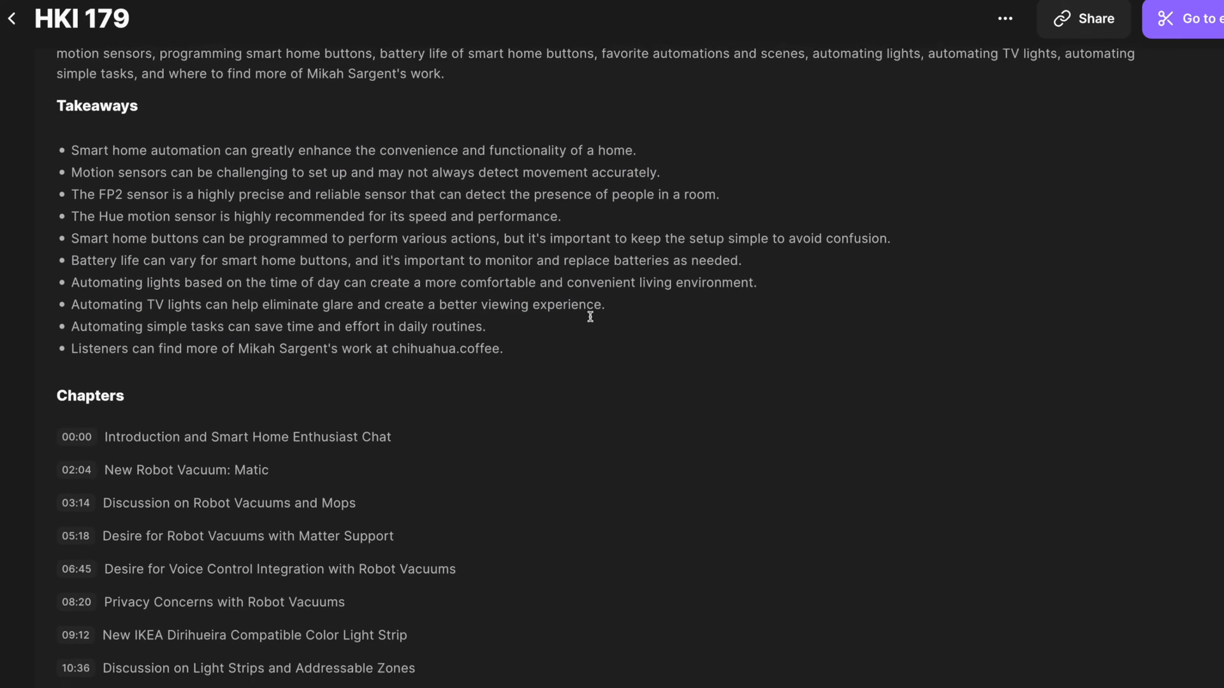
pyautogui.scroll(-3)
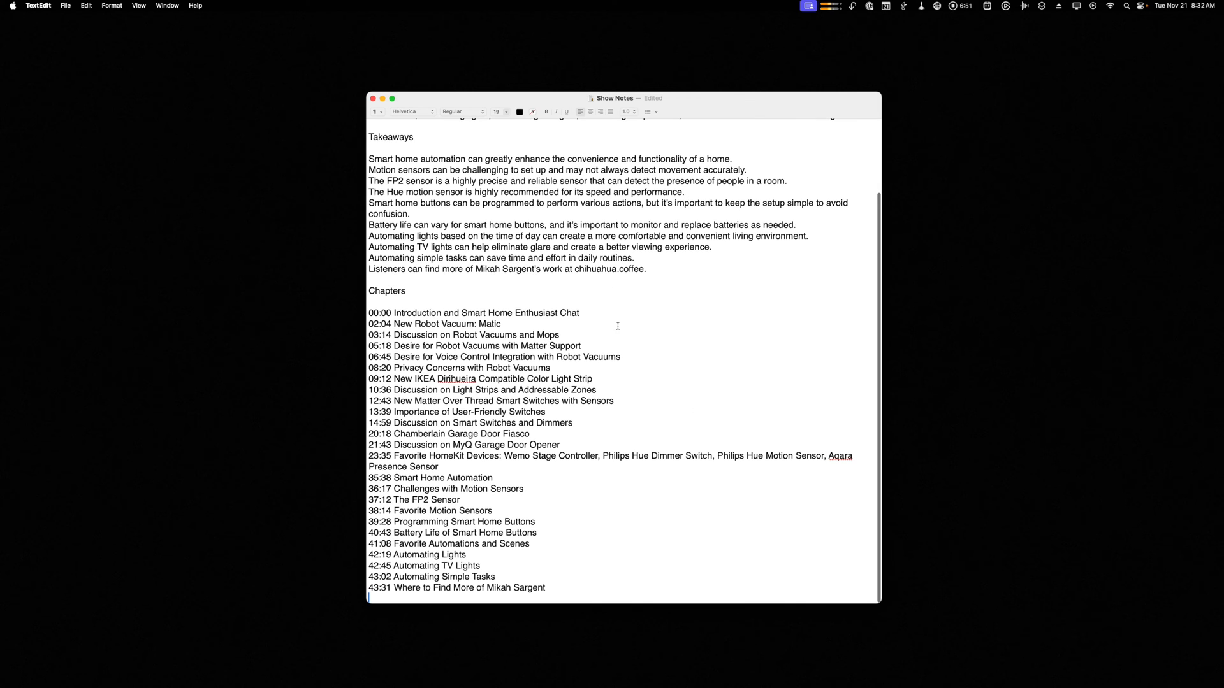
pyautogui.moveTo(623, 292)
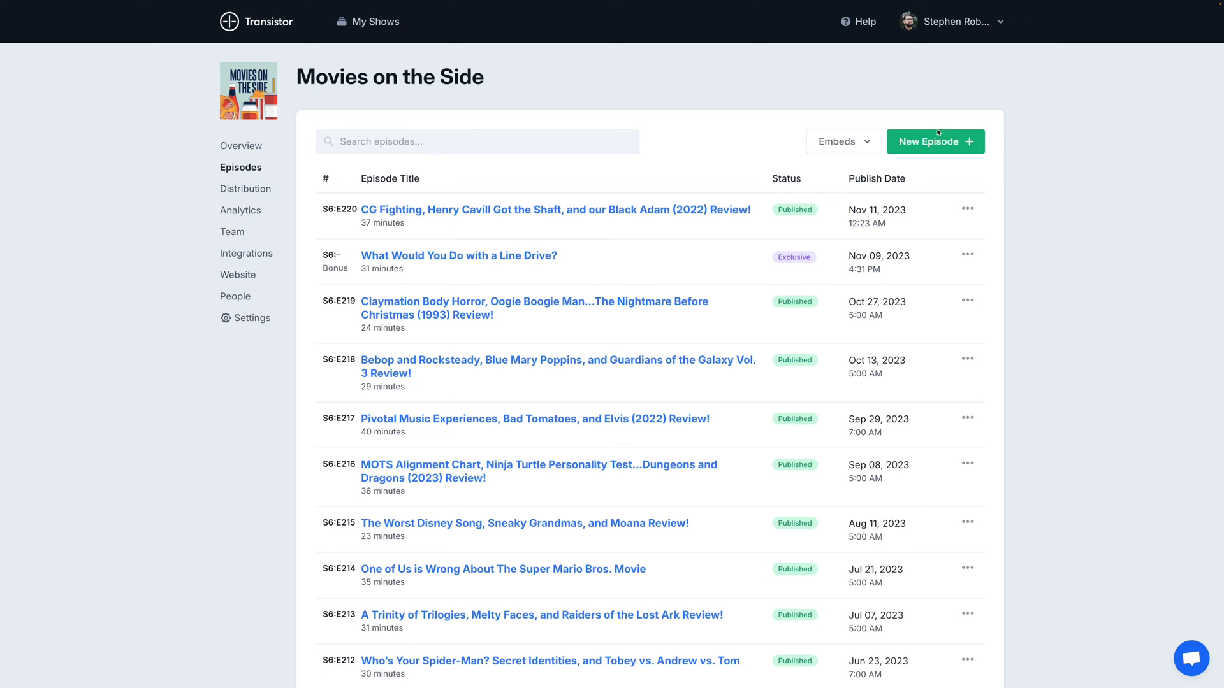
# Start a new Movies on the Side episode, choose manual chapters and paste the timestamped chapter list
pyautogui.click(935, 141)
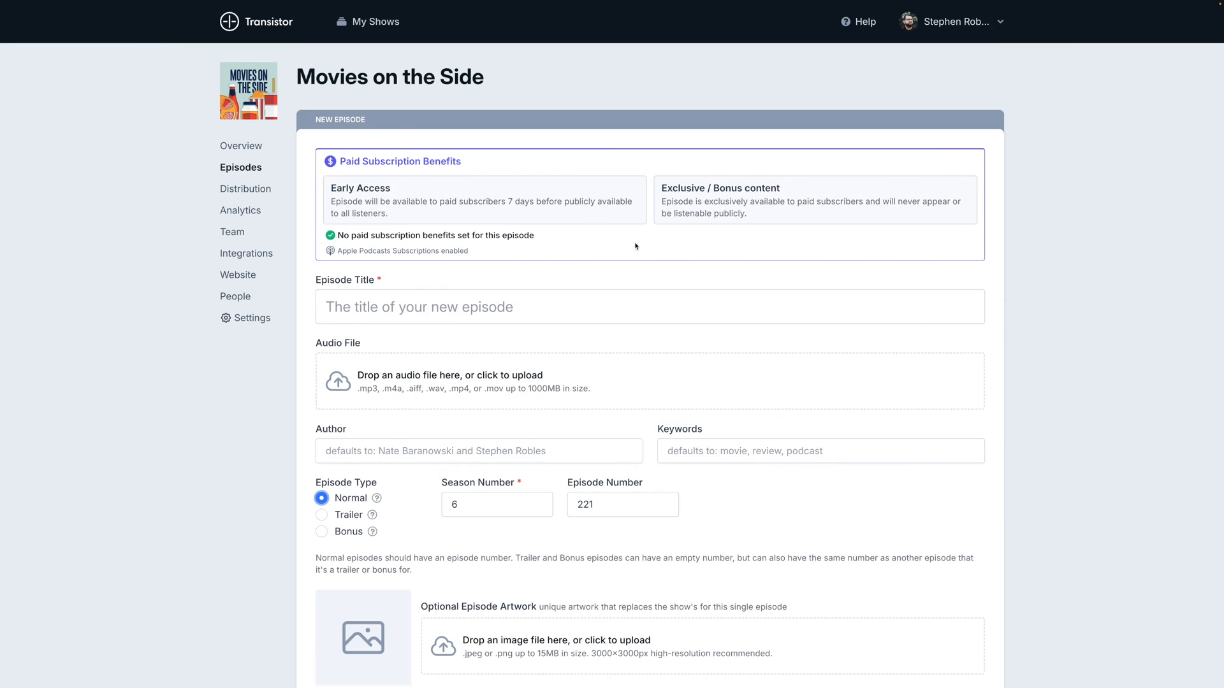
pyautogui.scroll(-3)
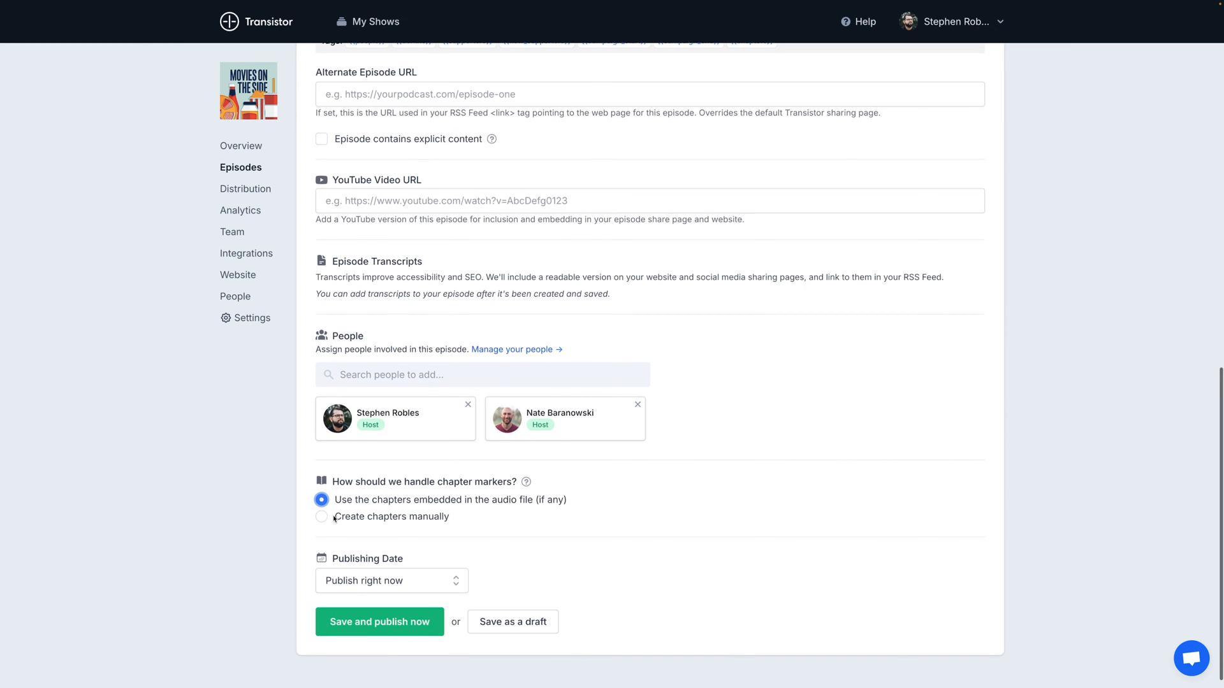
pyautogui.click(321, 516)
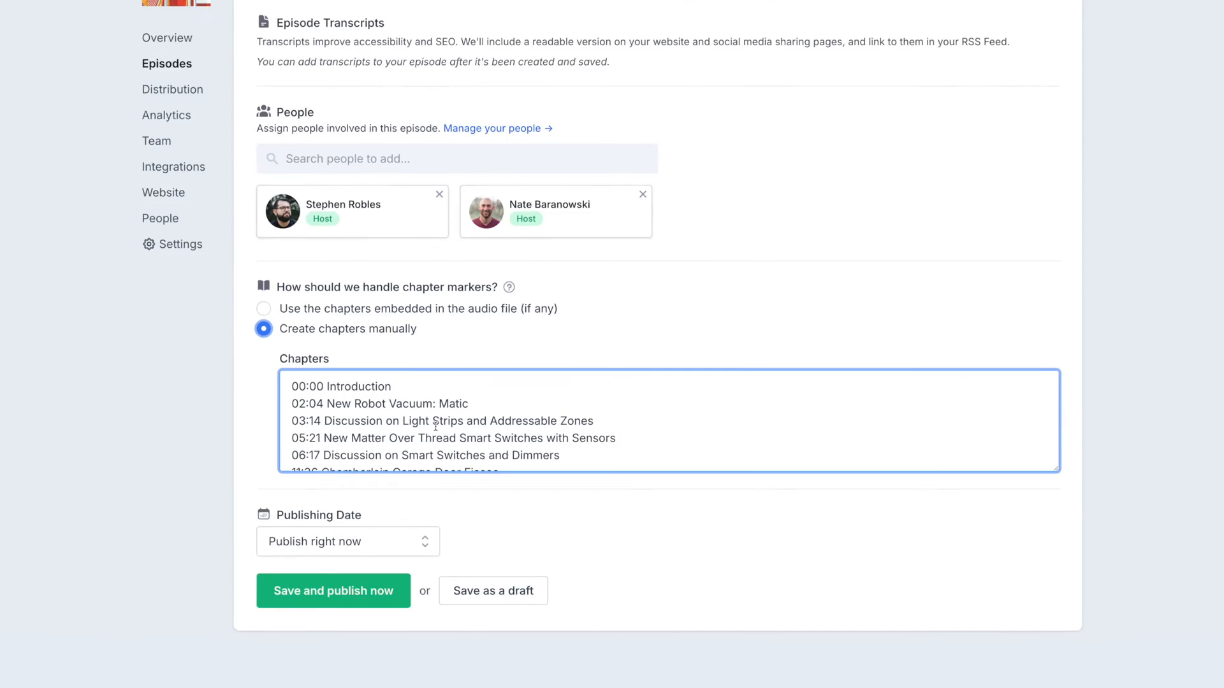
pyautogui.press('cmd+v')
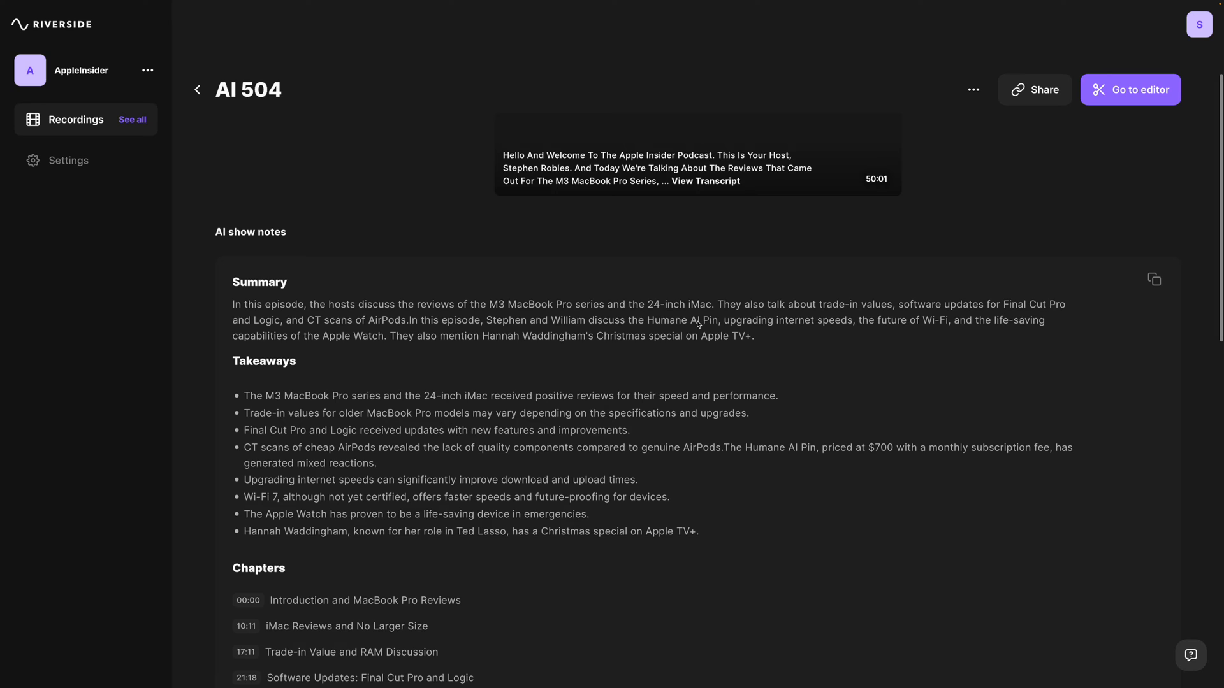
pyautogui.scroll(-3)
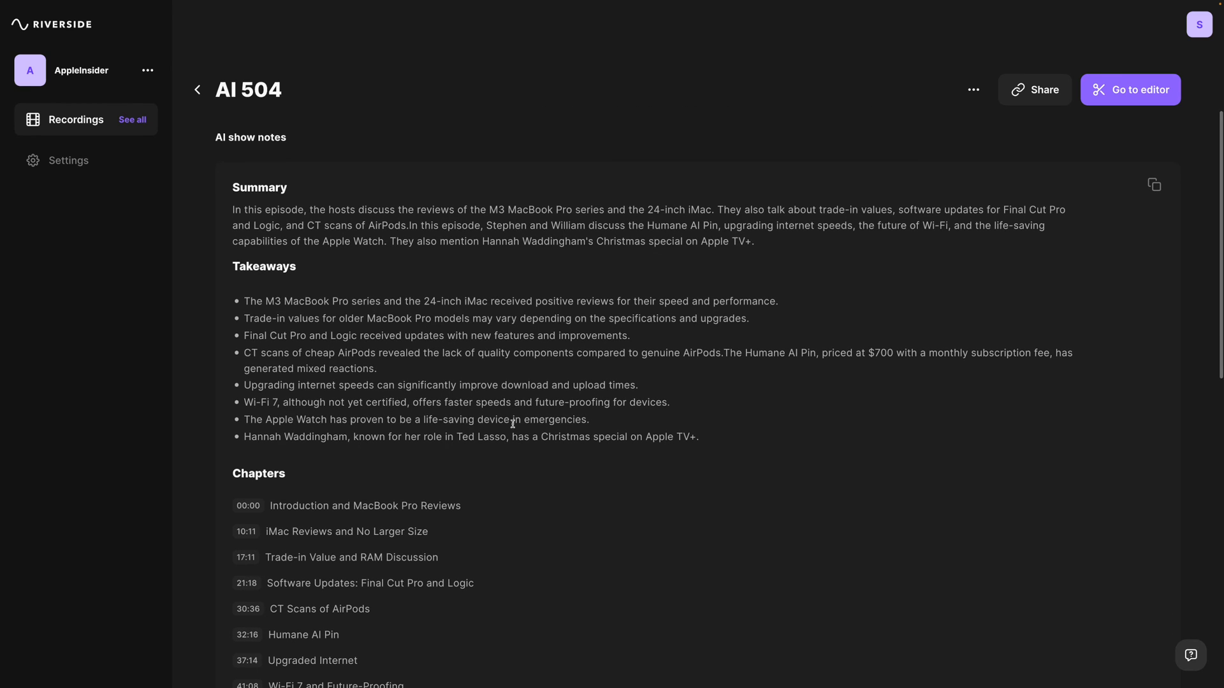
pyautogui.moveTo(753, 257)
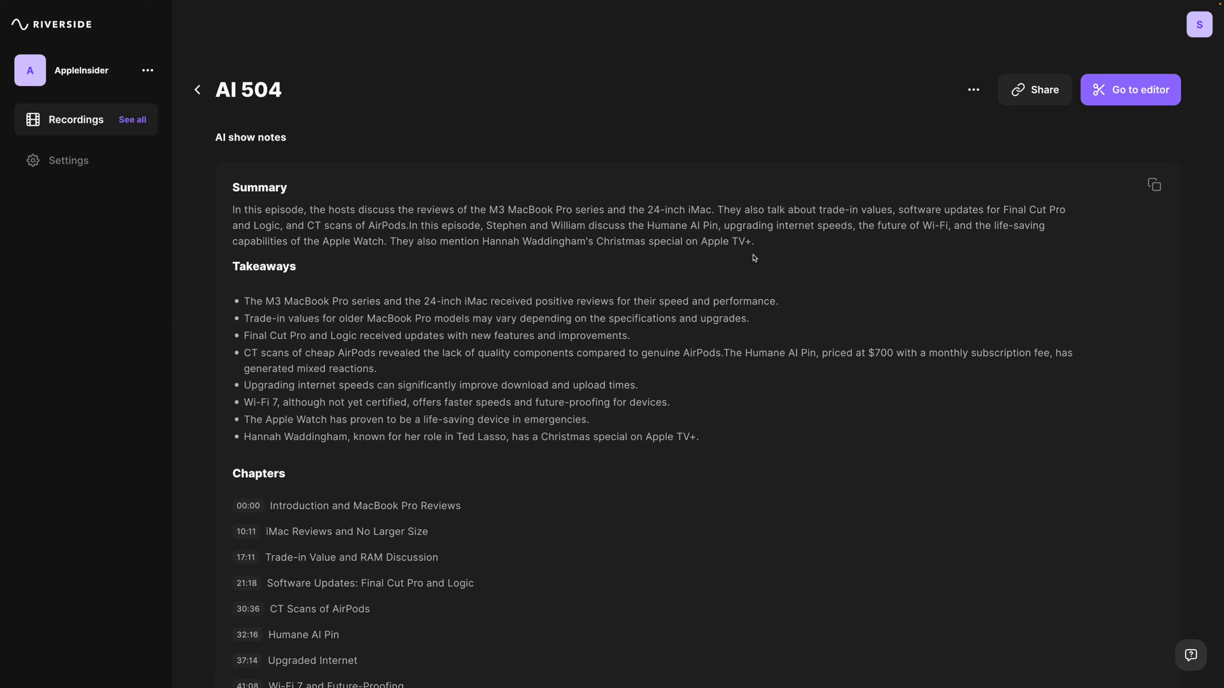
pyautogui.scroll(-3)
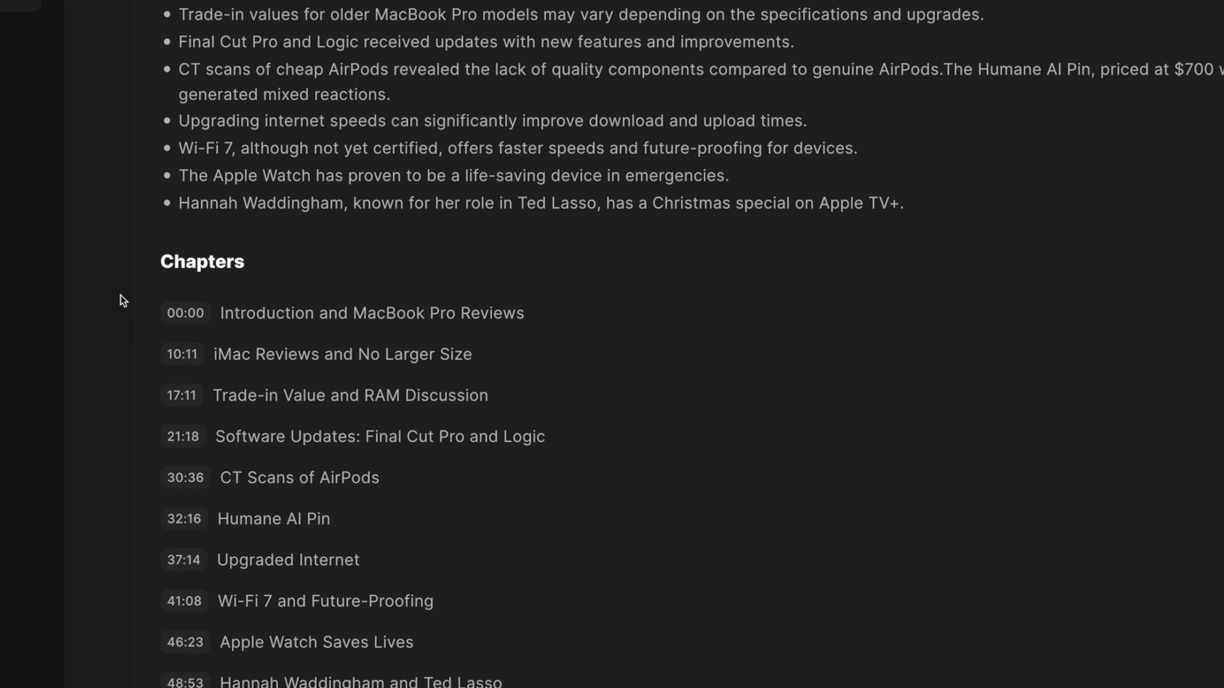